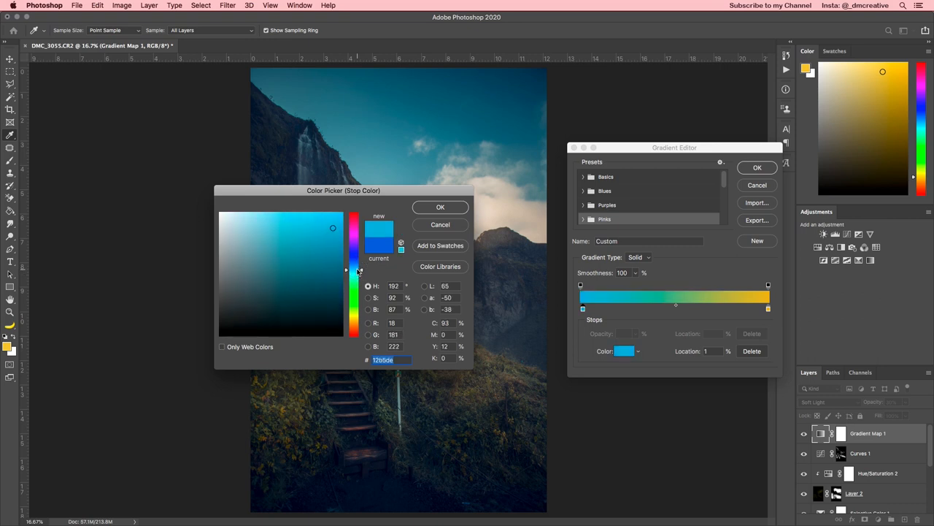
- Set the left gradient stop to cyan and the right stop to orange in the Color Picker
{"action": "left_click_drag", "start_coordinate": [343, 190], "coordinate": [208, 137]}
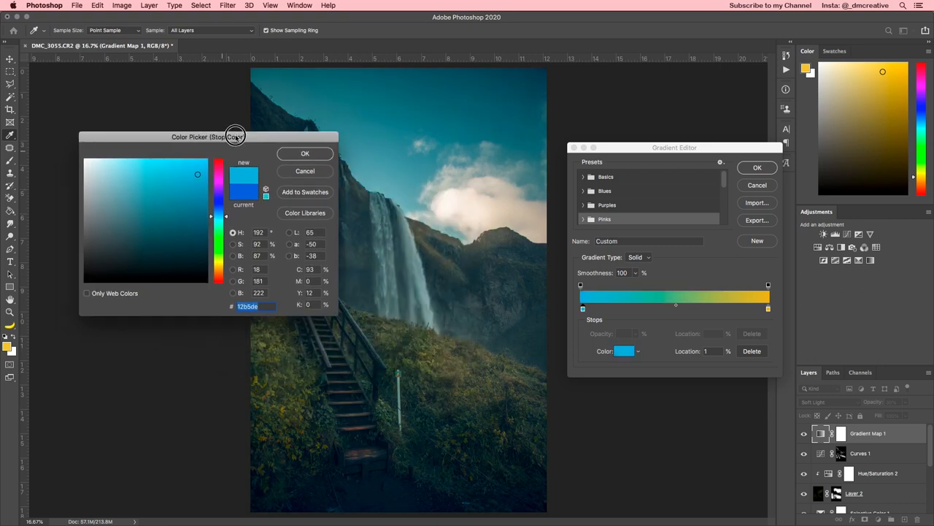
{"action": "left_click_drag", "start_coordinate": [236, 137], "coordinate": [222, 145]}
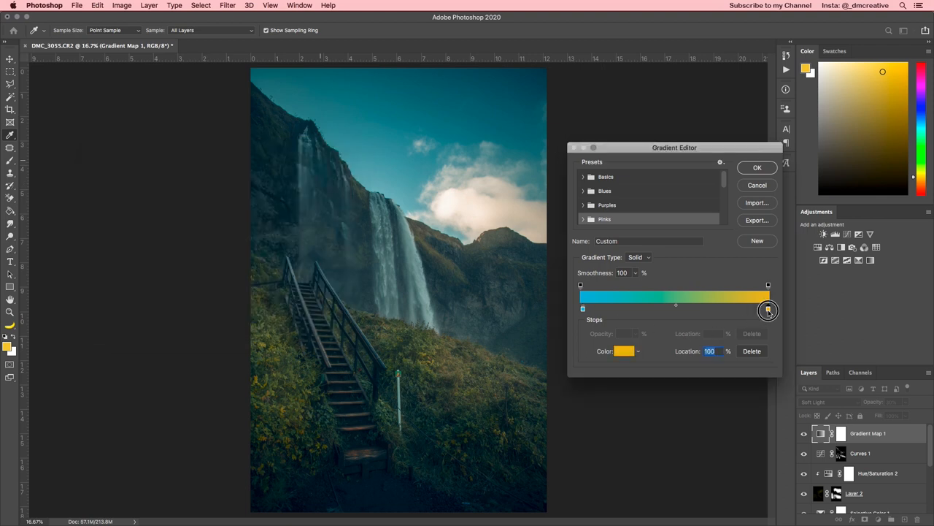
{"action": "left_click", "coordinate": [625, 350]}
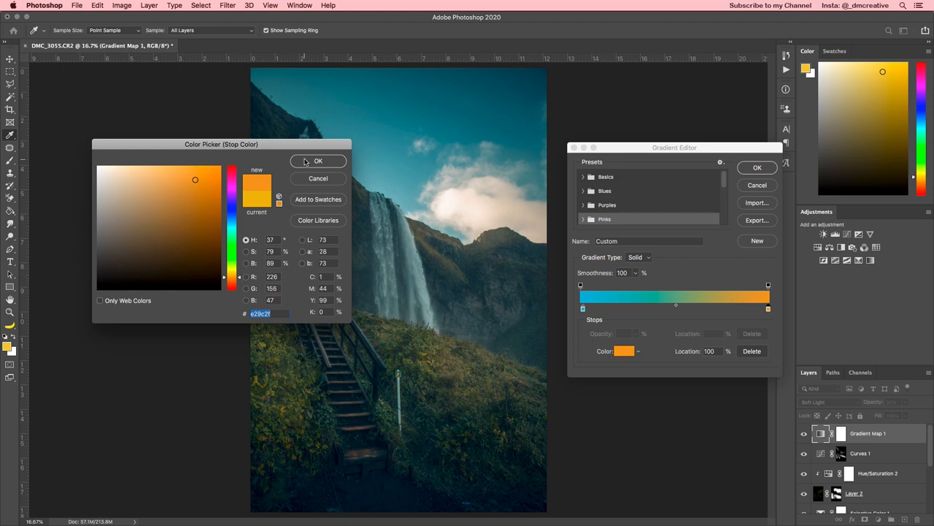
{"action": "left_click", "coordinate": [318, 160]}
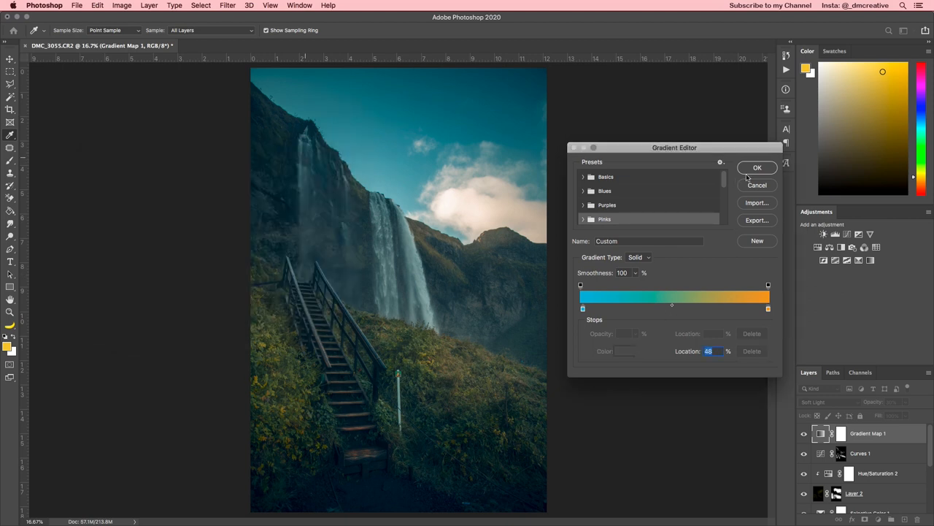
- Commit the gradient, lower the Gradient Map layer's opacity, and toggle its visibility to compare
{"action": "left_click", "coordinate": [756, 167]}
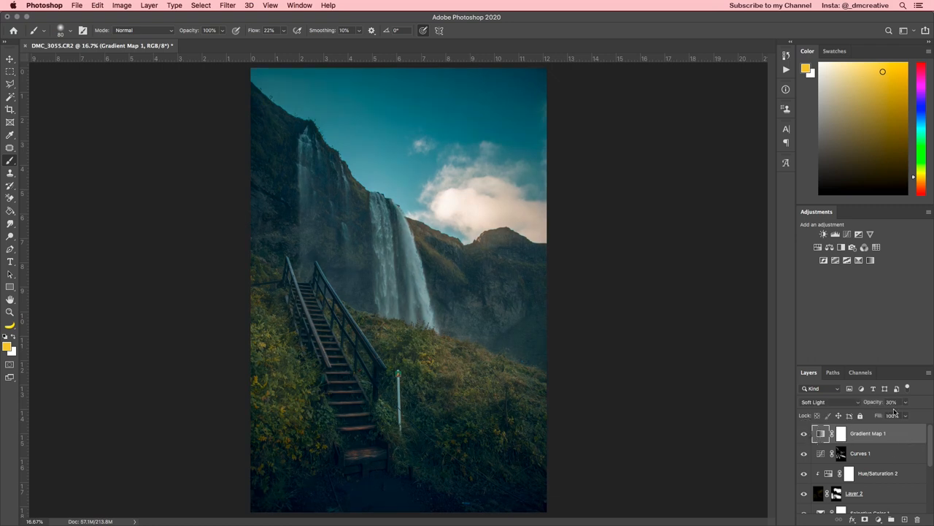
{"action": "left_click_drag", "start_coordinate": [890, 401], "coordinate": [868, 401]}
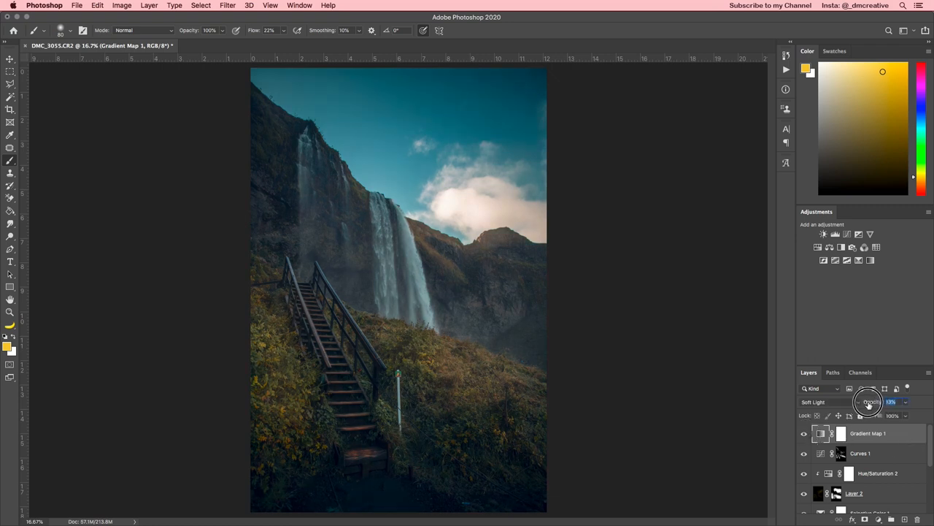
{"action": "left_click_drag", "start_coordinate": [868, 402], "coordinate": [873, 401]}
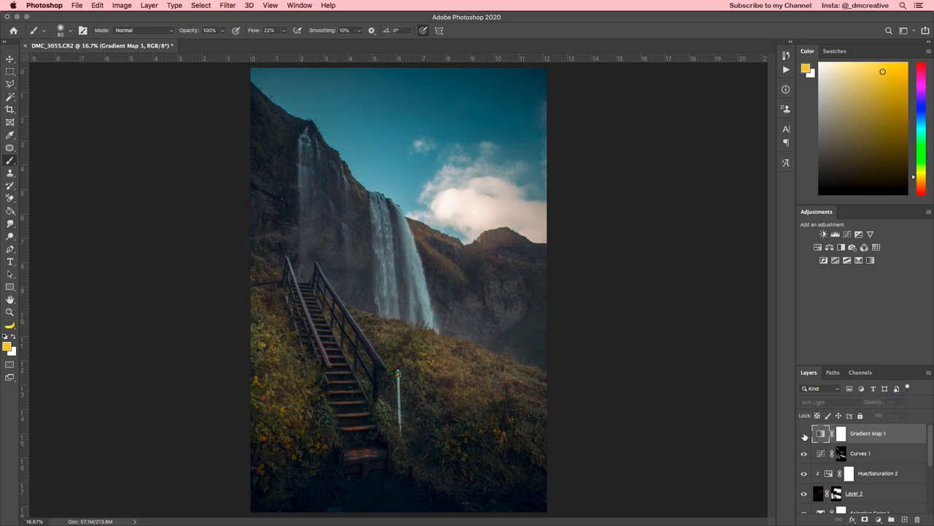
{"action": "left_click", "coordinate": [805, 433]}
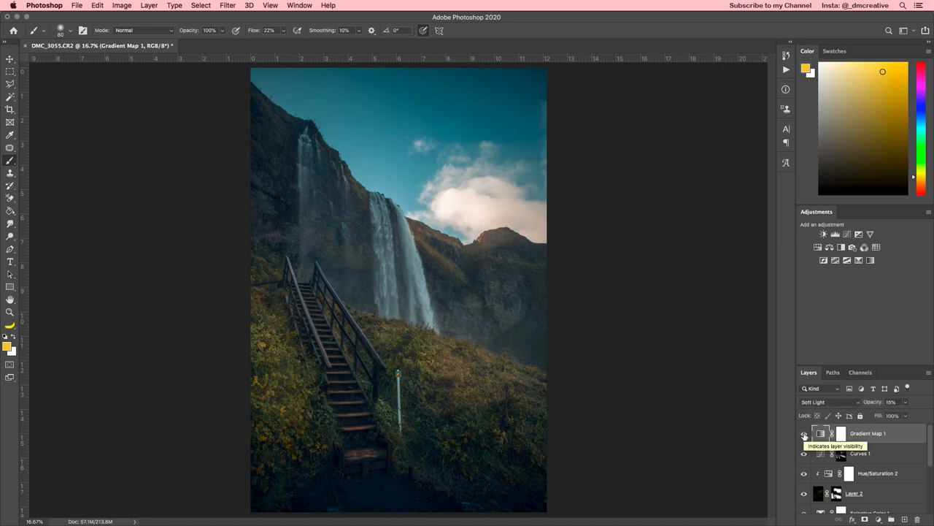